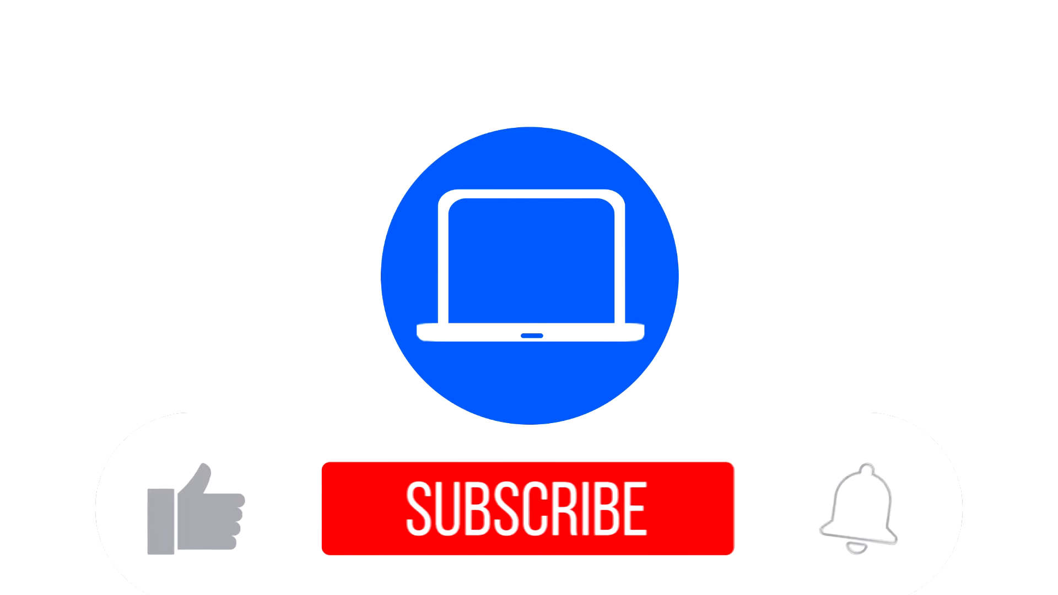
Step: Play the subscribe intro so the like turns blue, SUBSCRIBED appears and the bell rings
click(528, 509)
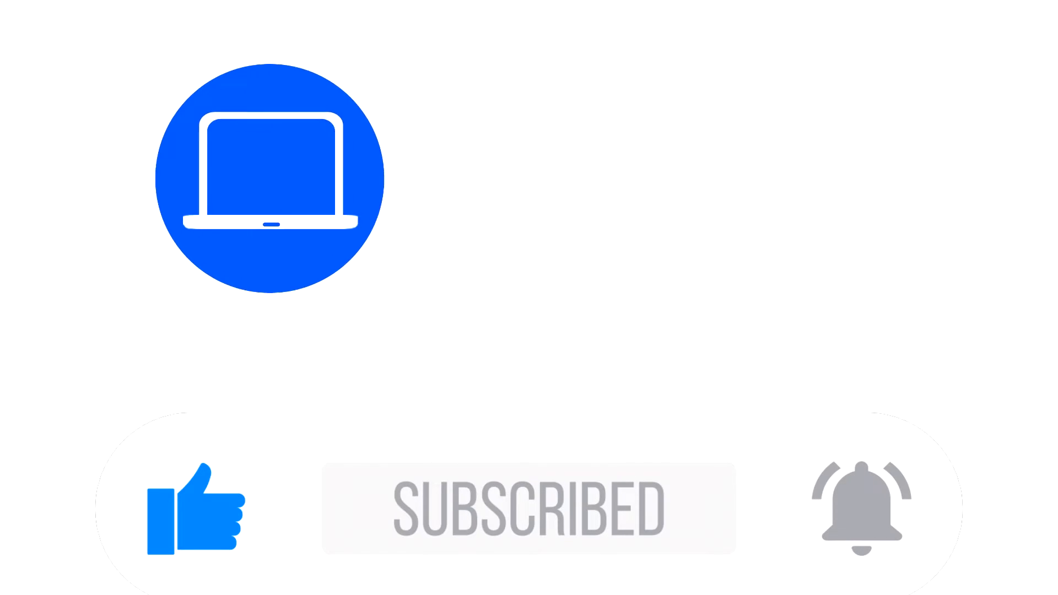